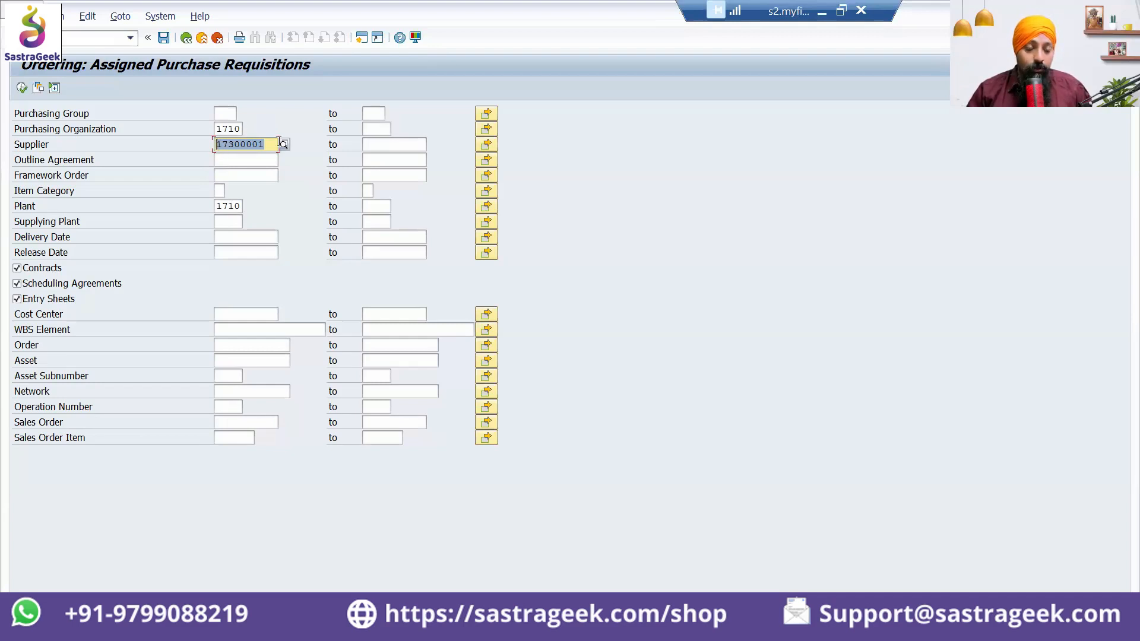
mouse_move(266, 214)
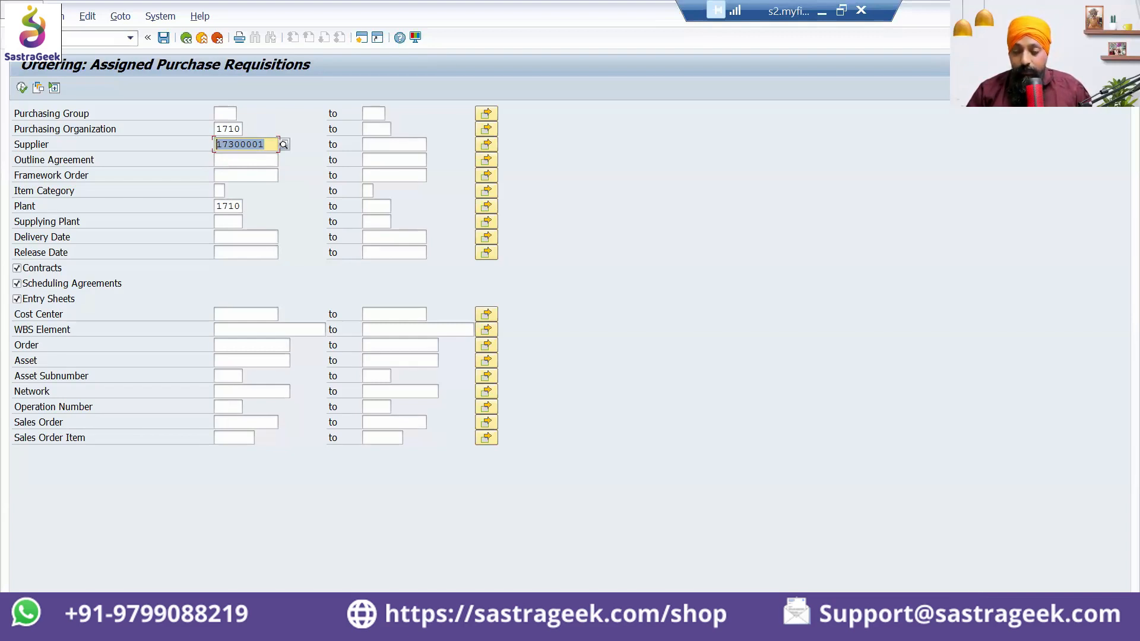
mouse_move(5, 128)
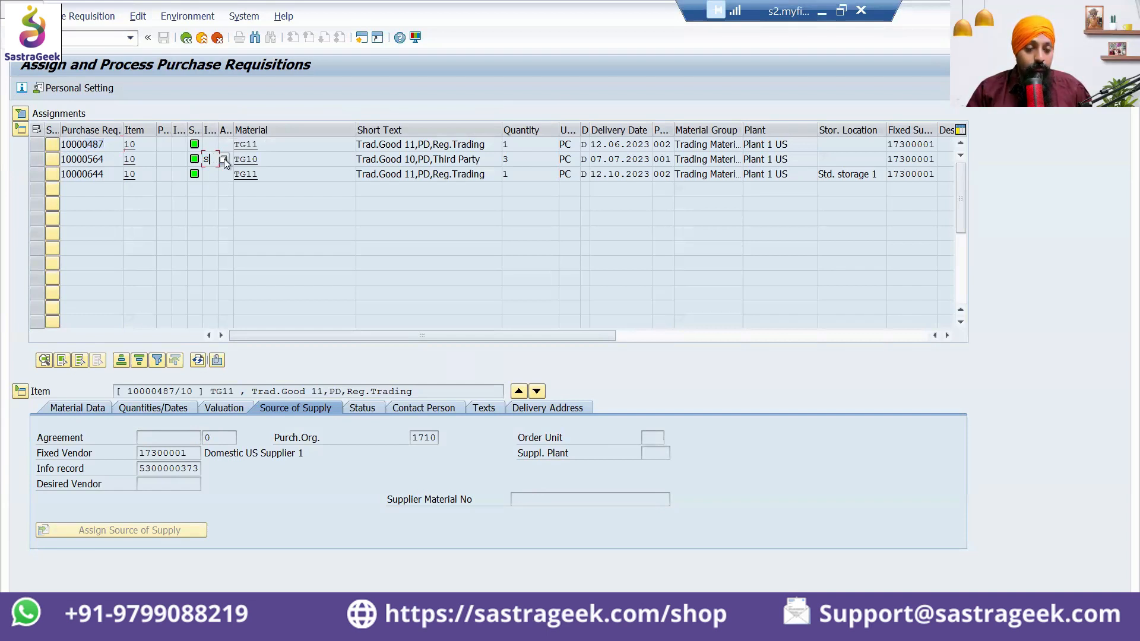
- Select requisitions 10000487, 10000564 and 10000644 together using select-all
left_click(224, 159)
type("W")
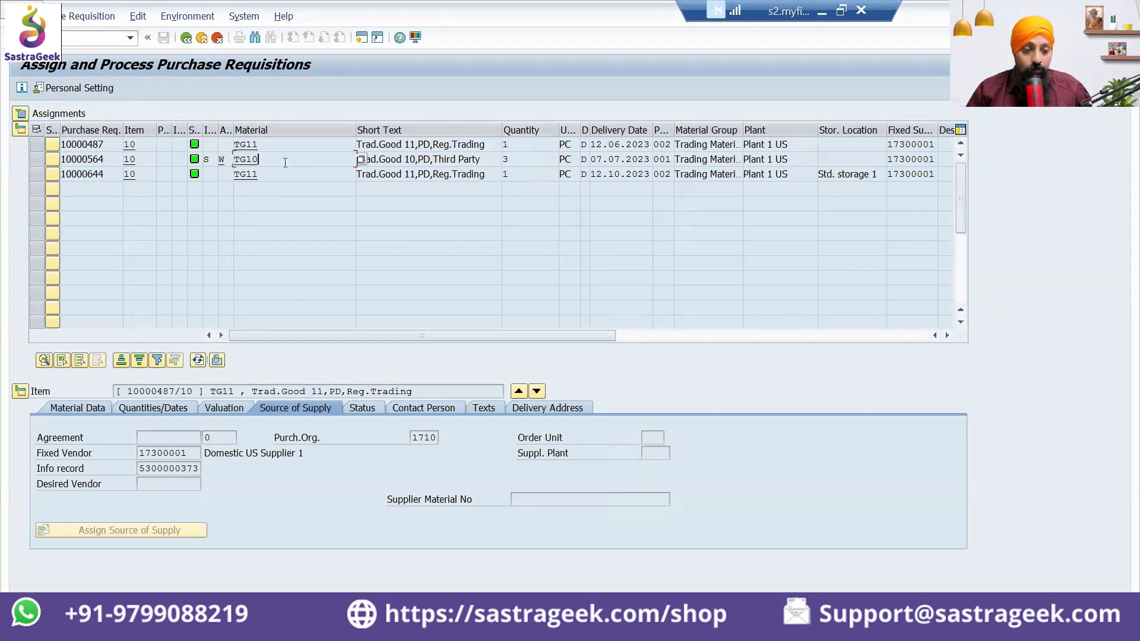
left_click(51, 144)
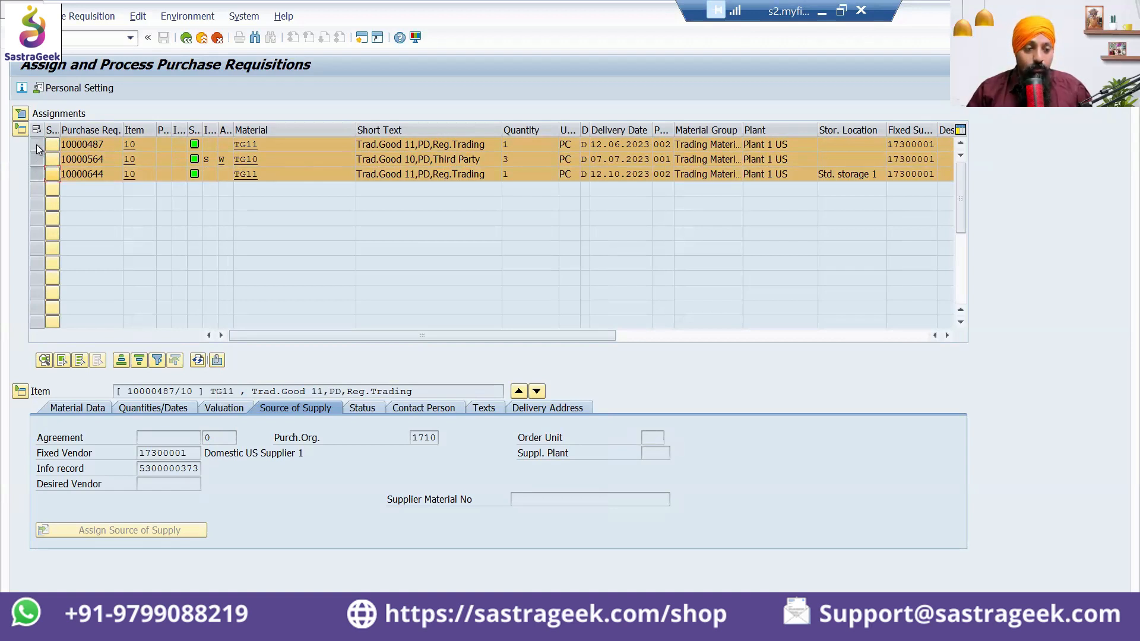
mouse_move(18, 125)
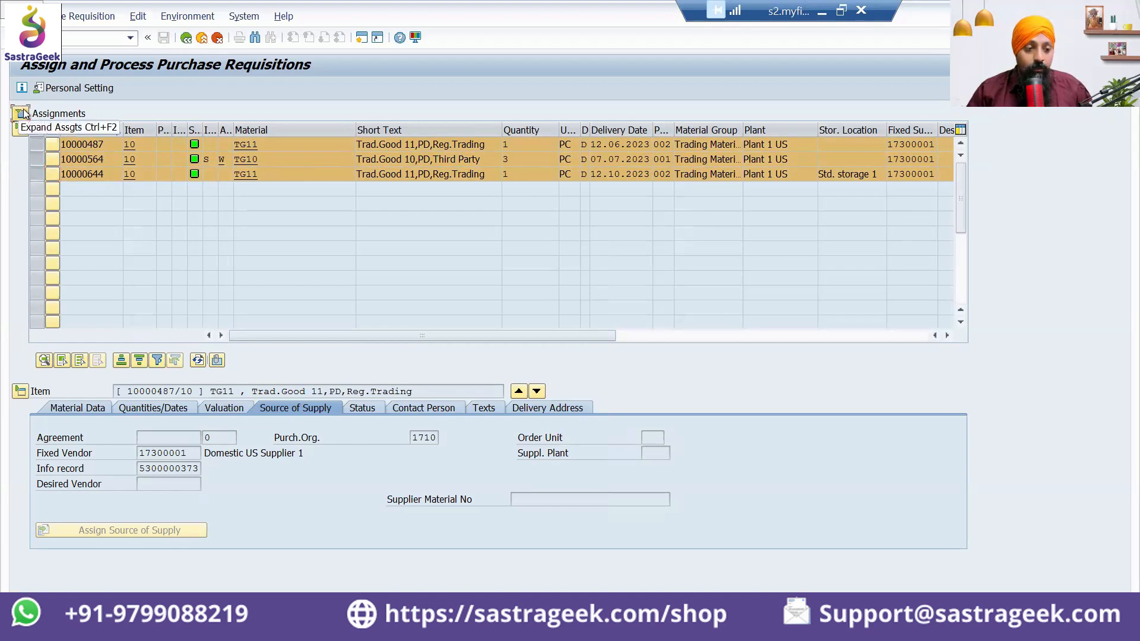
- Process the supplier 17300001 assignment for all three requisitions into a new NB order
left_click(21, 114)
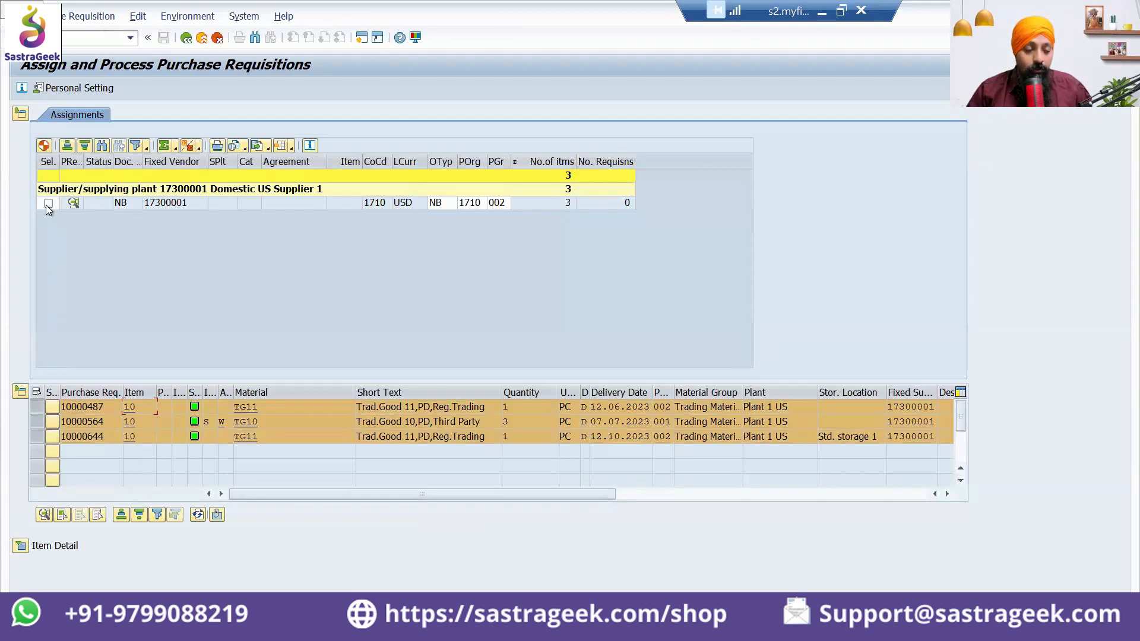
left_click(47, 204)
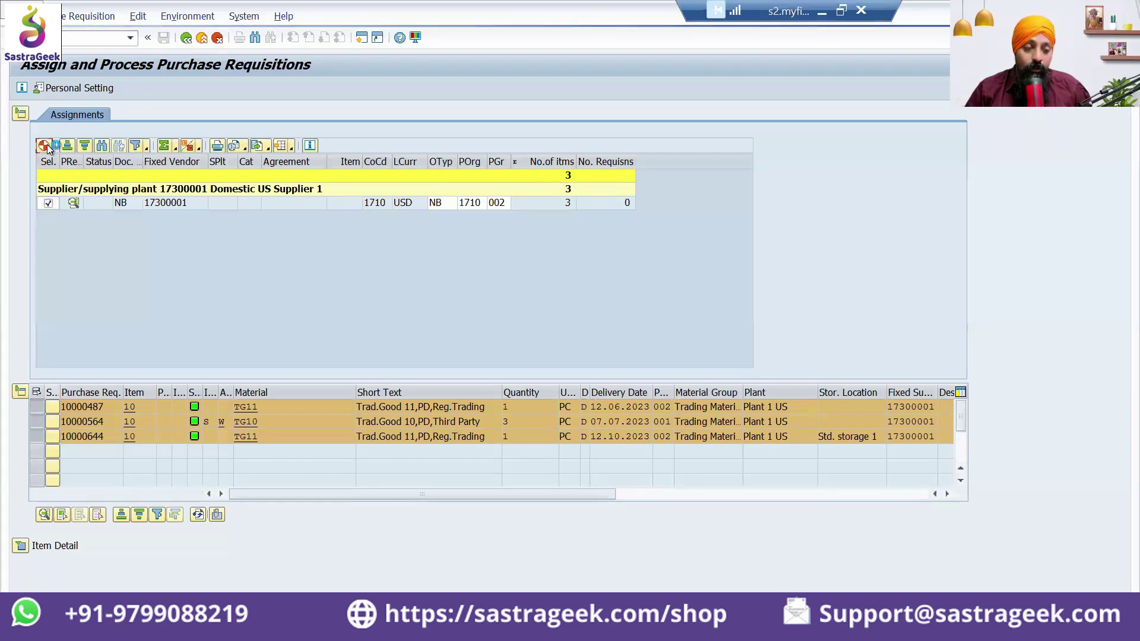
left_click(44, 146)
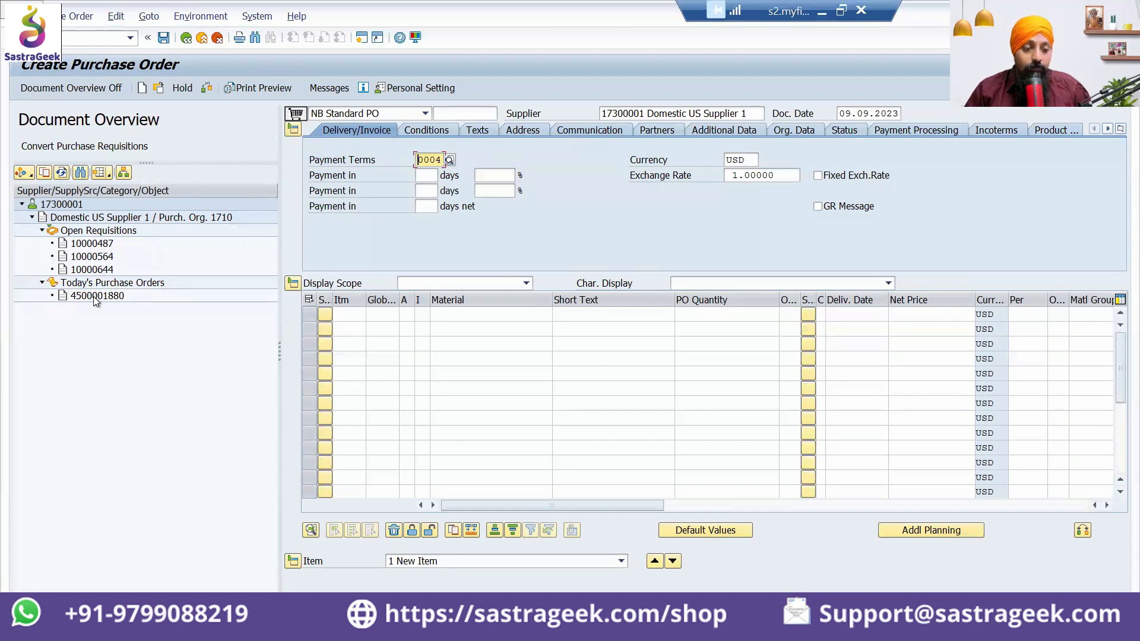
- Adopt requisitions 10000487, 10000564 and 10000644 as priced items 10, 20 and 30
left_click(96, 296)
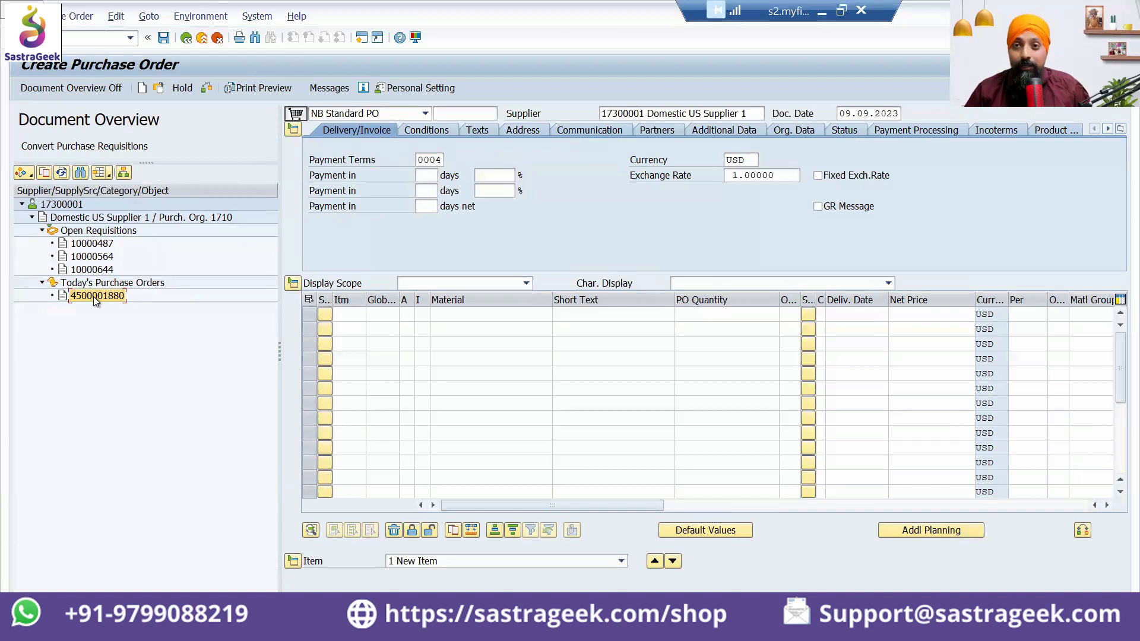
mouse_move(107, 236)
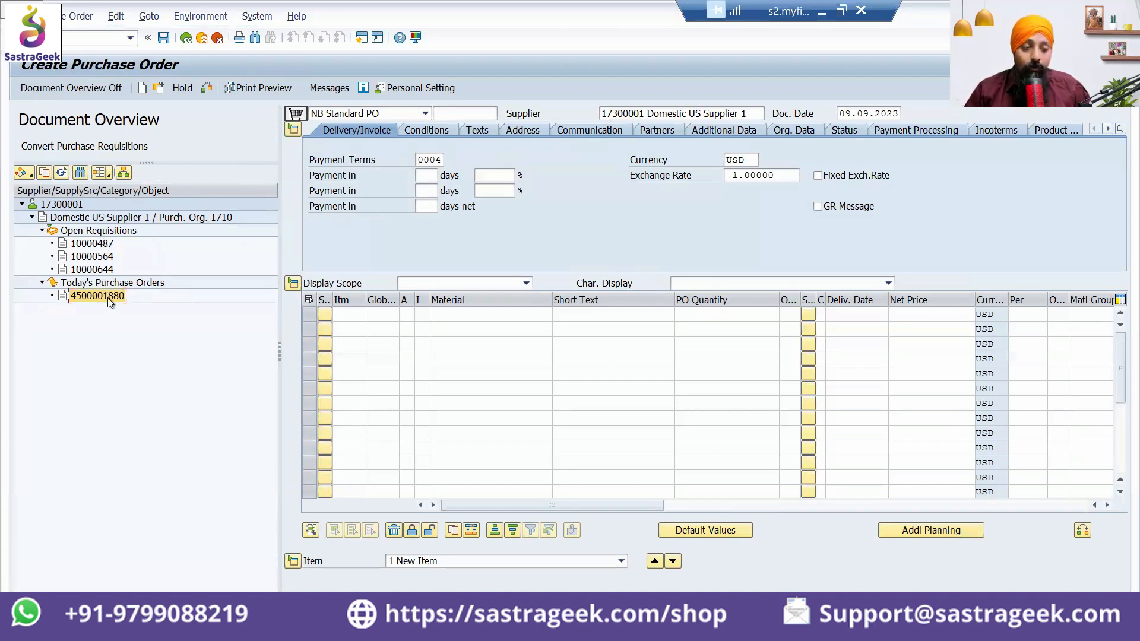
left_click(91, 269)
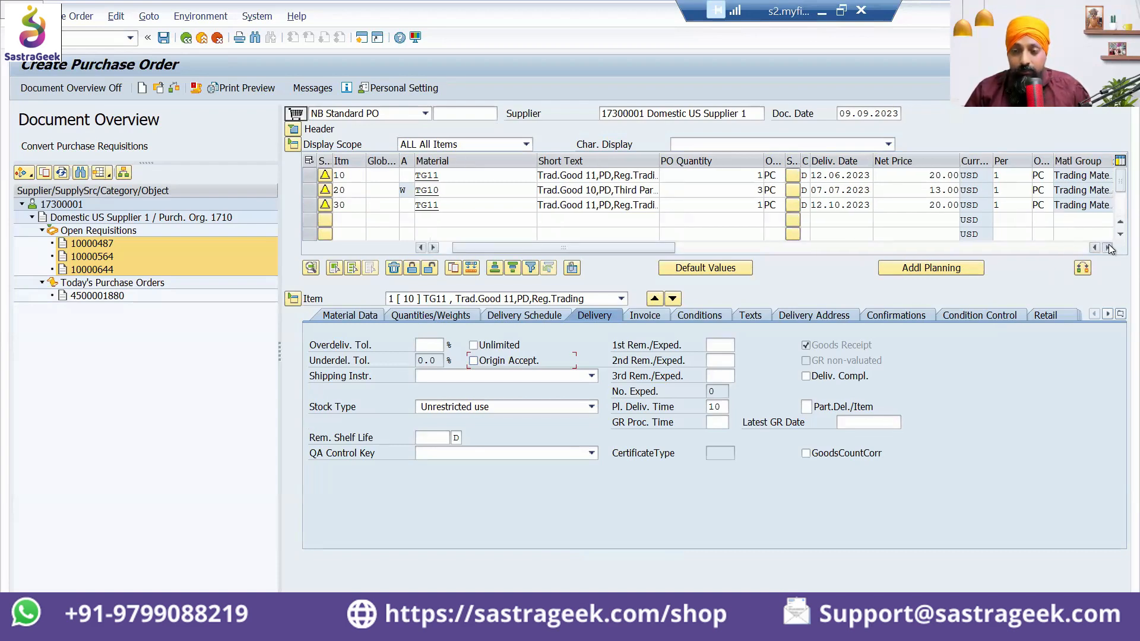
left_click(1108, 247)
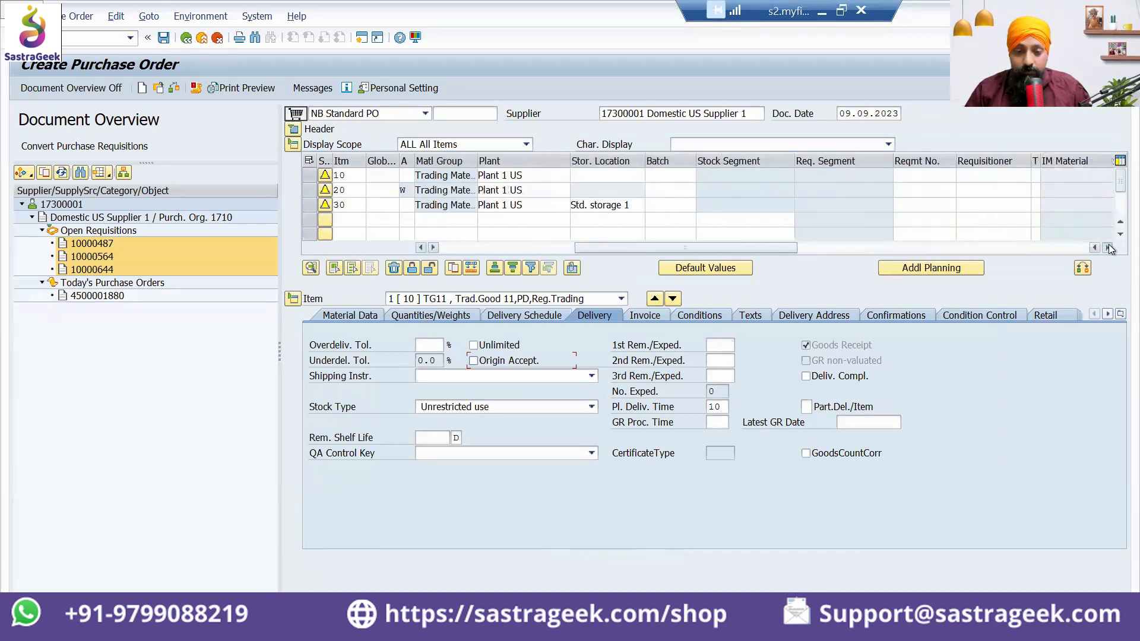
left_click(1107, 247)
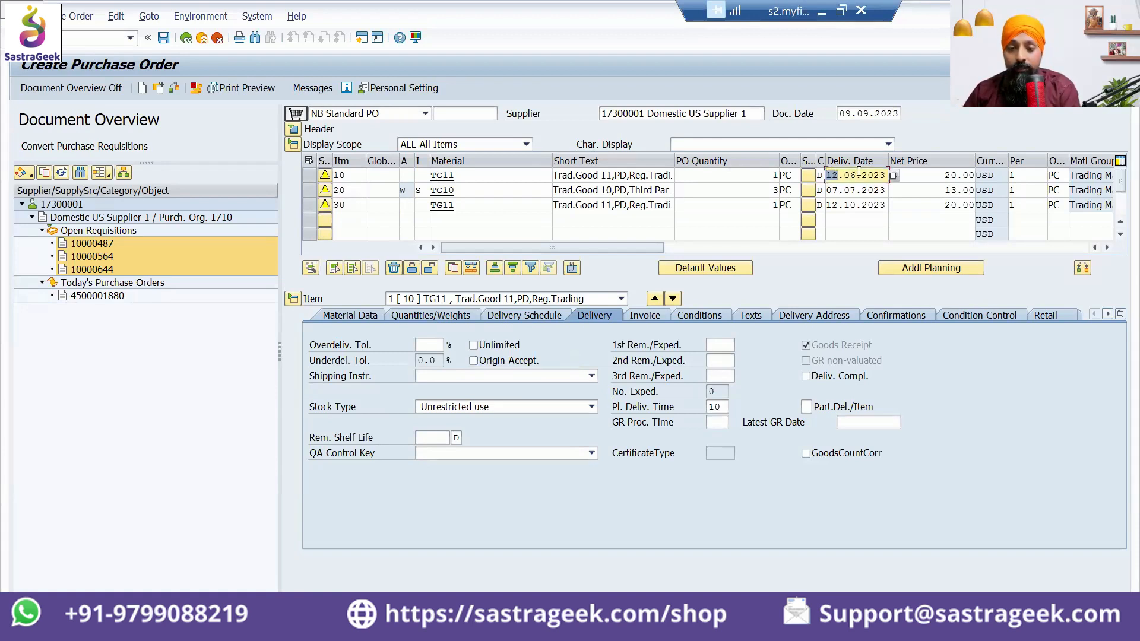
left_click(856, 190)
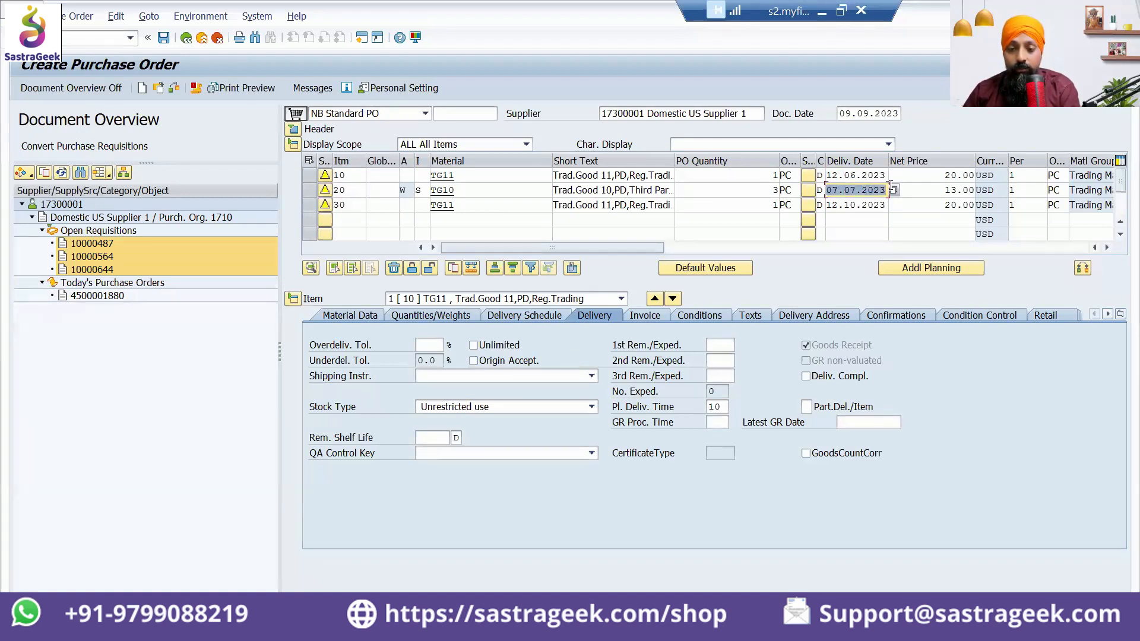
left_click(856, 205)
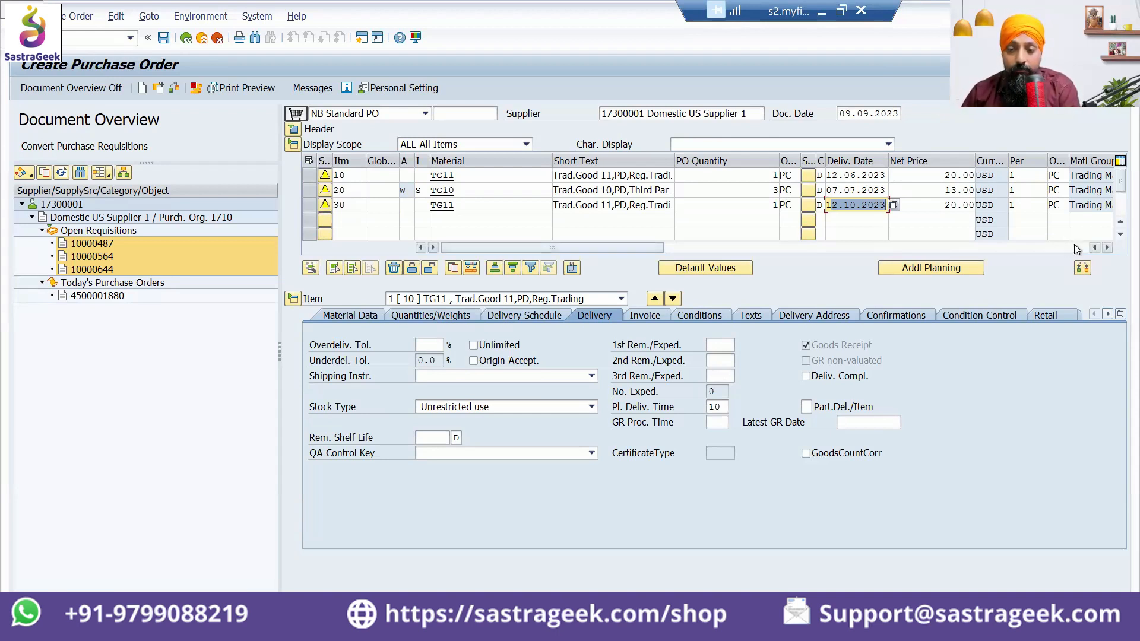
left_click(1106, 248)
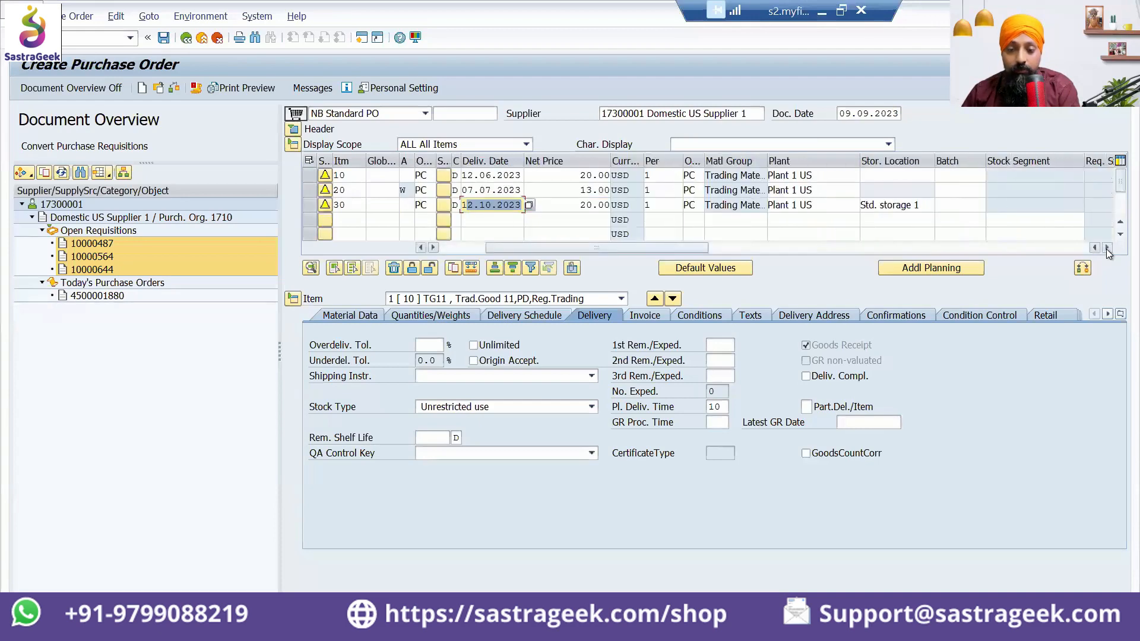